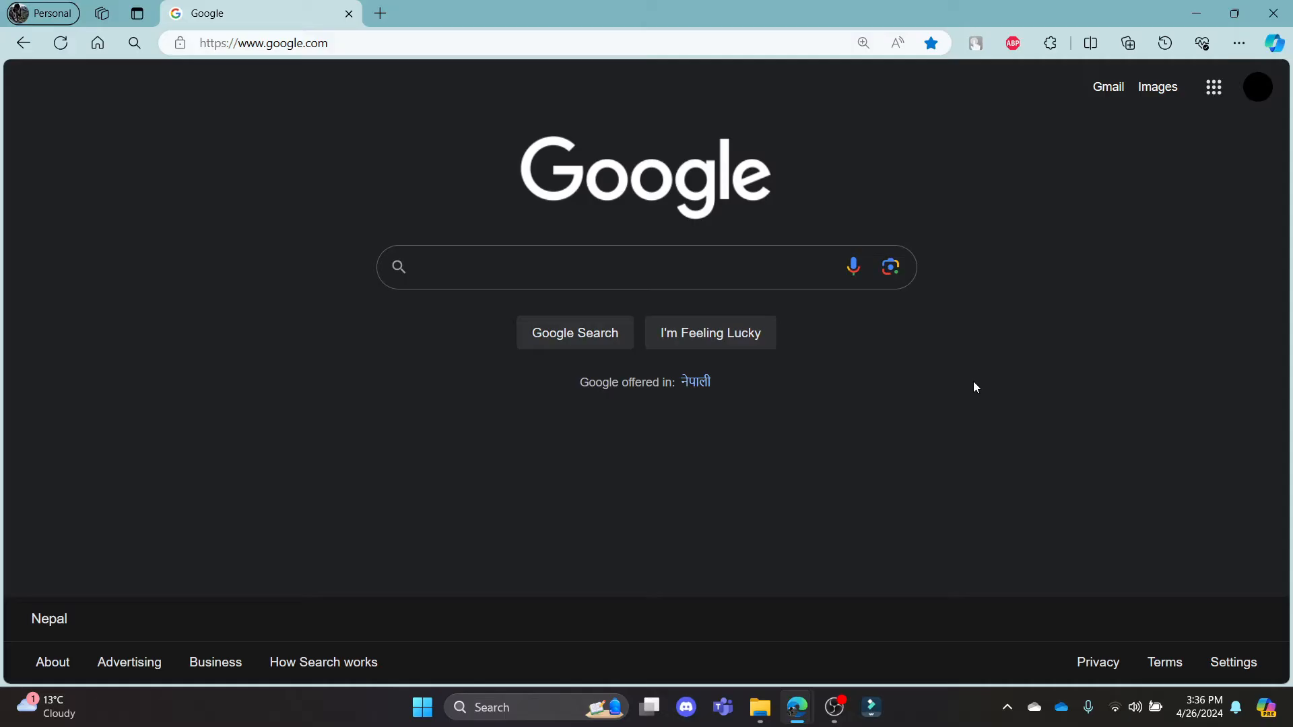
Search Google for "humata ai login" to find the Humata login page.
click(651, 267)
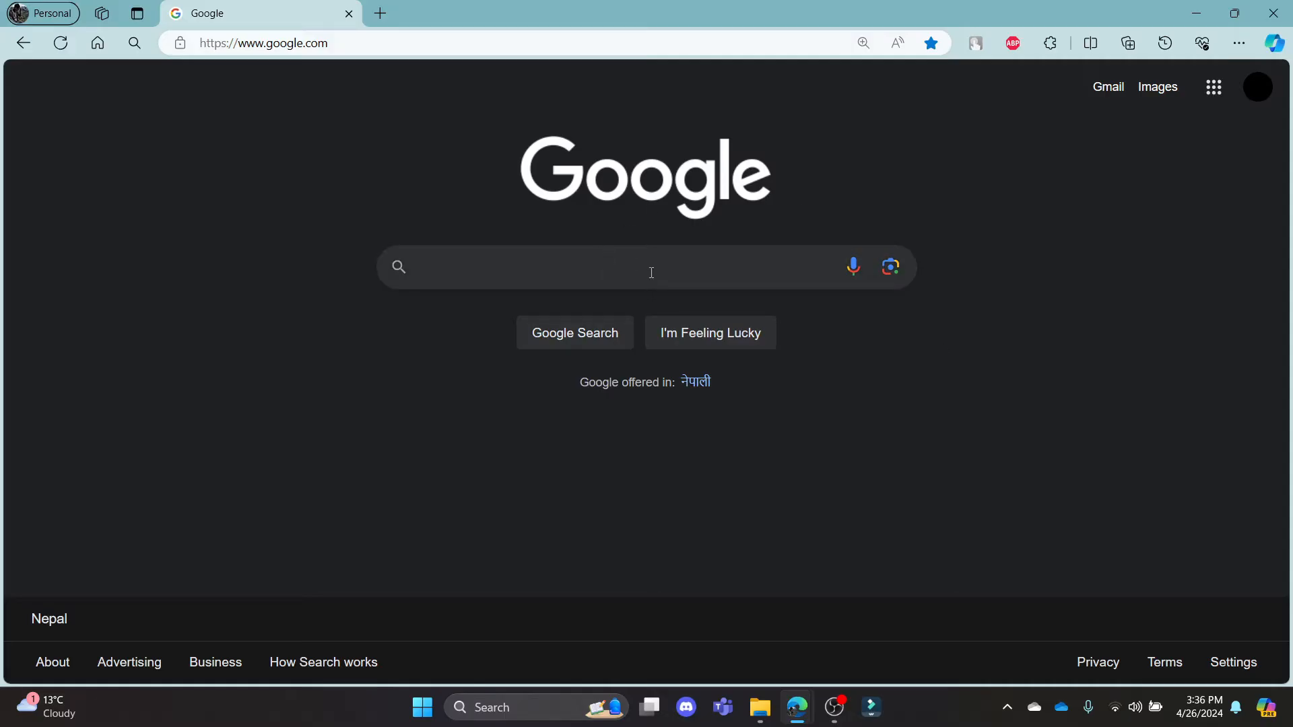
text(humata ai login)
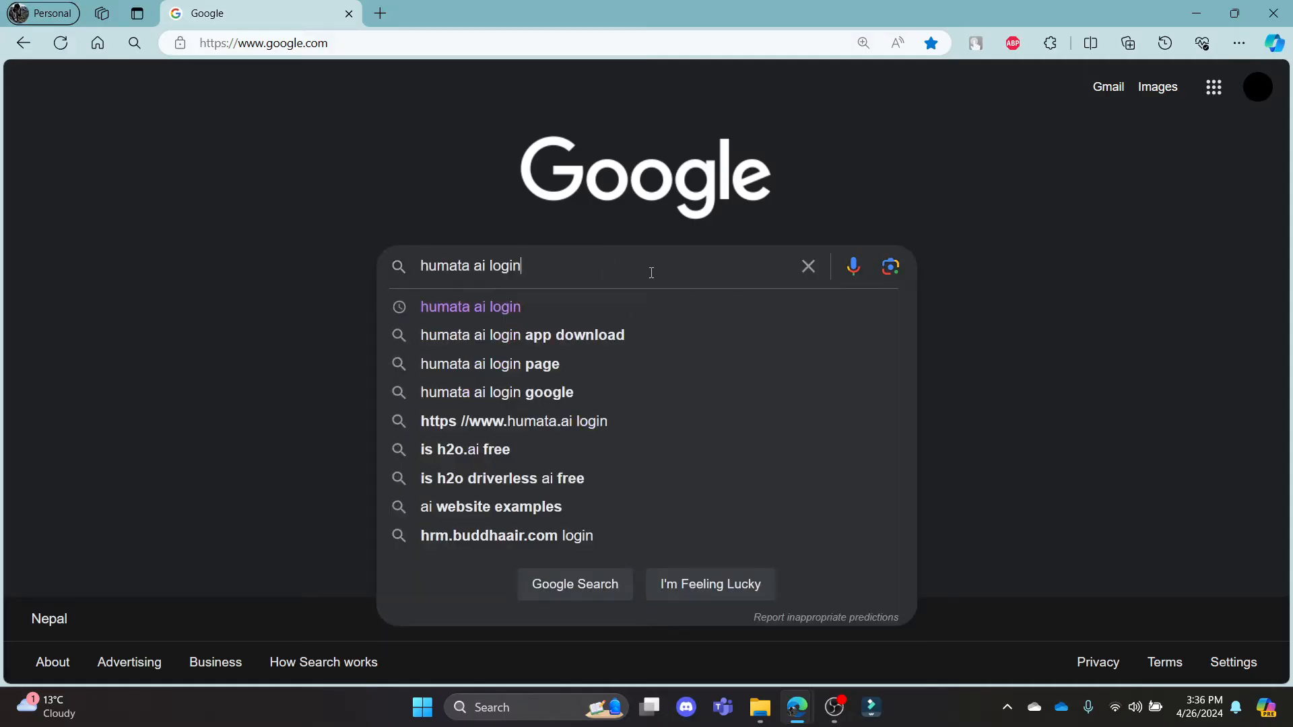
key(Enter)
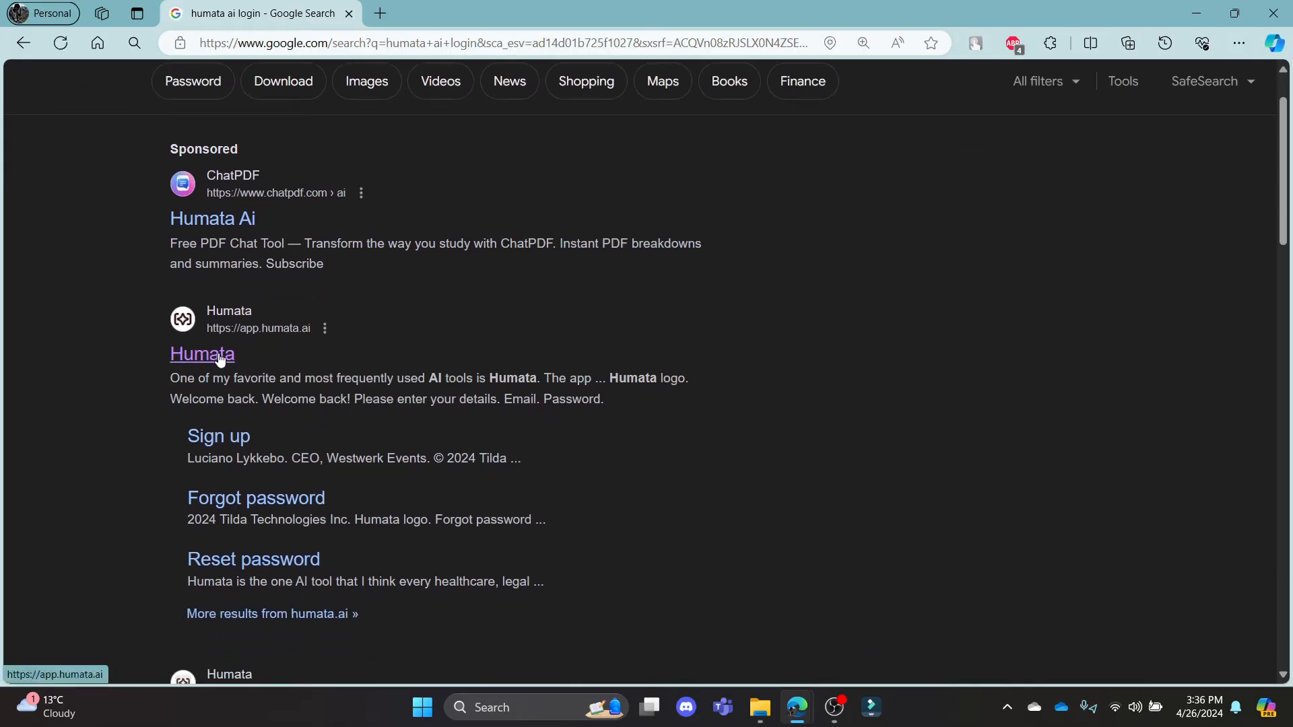
click(201, 354)
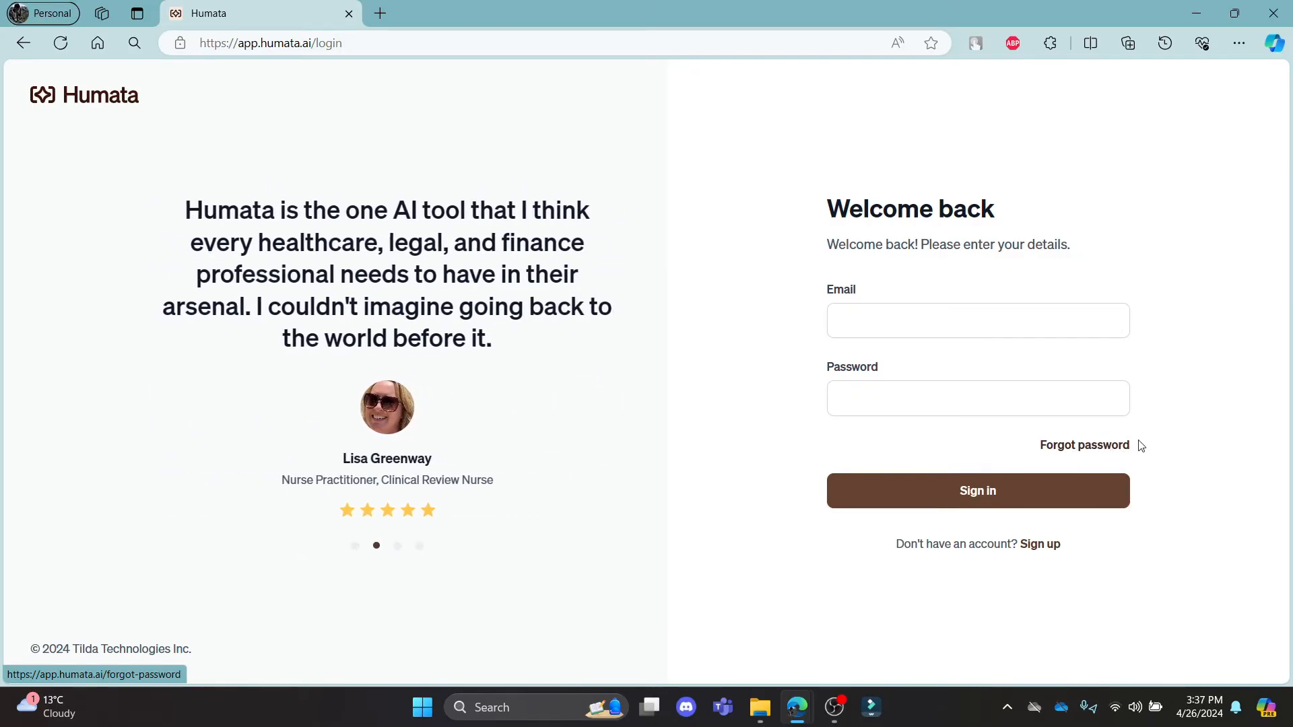
mouse_move(1058, 537)
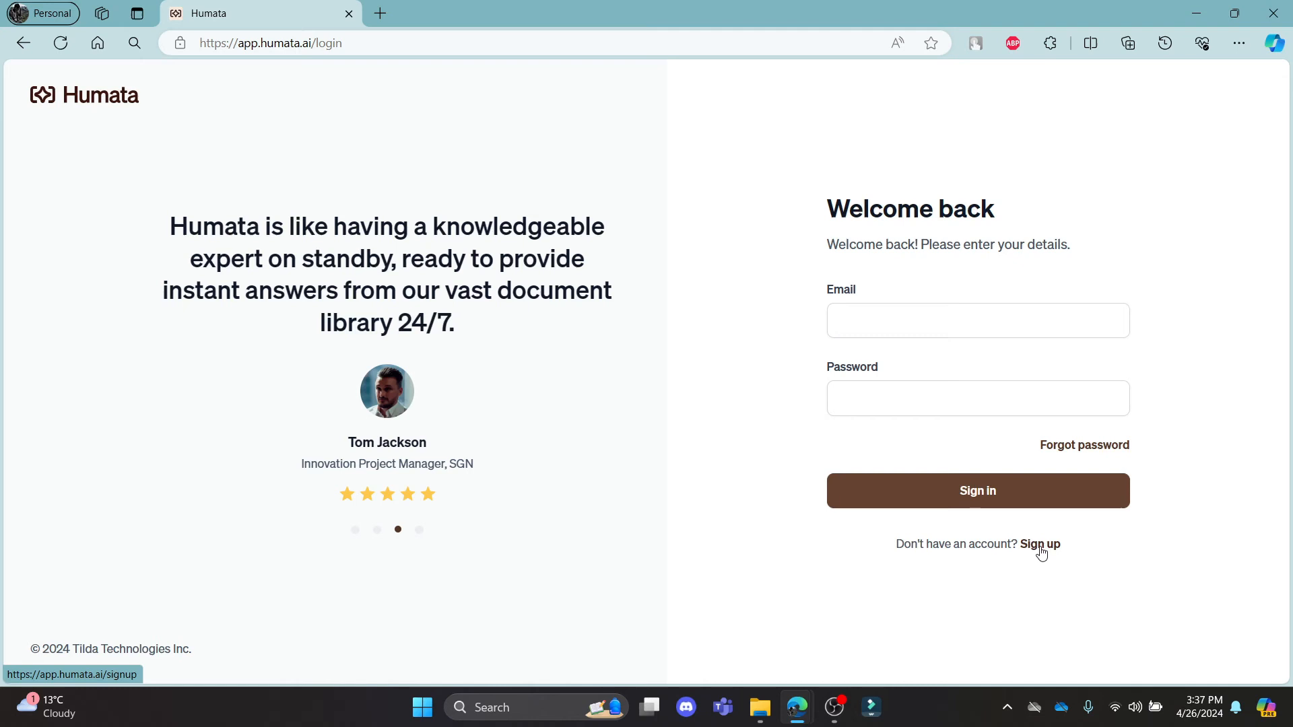
mouse_move(1045, 553)
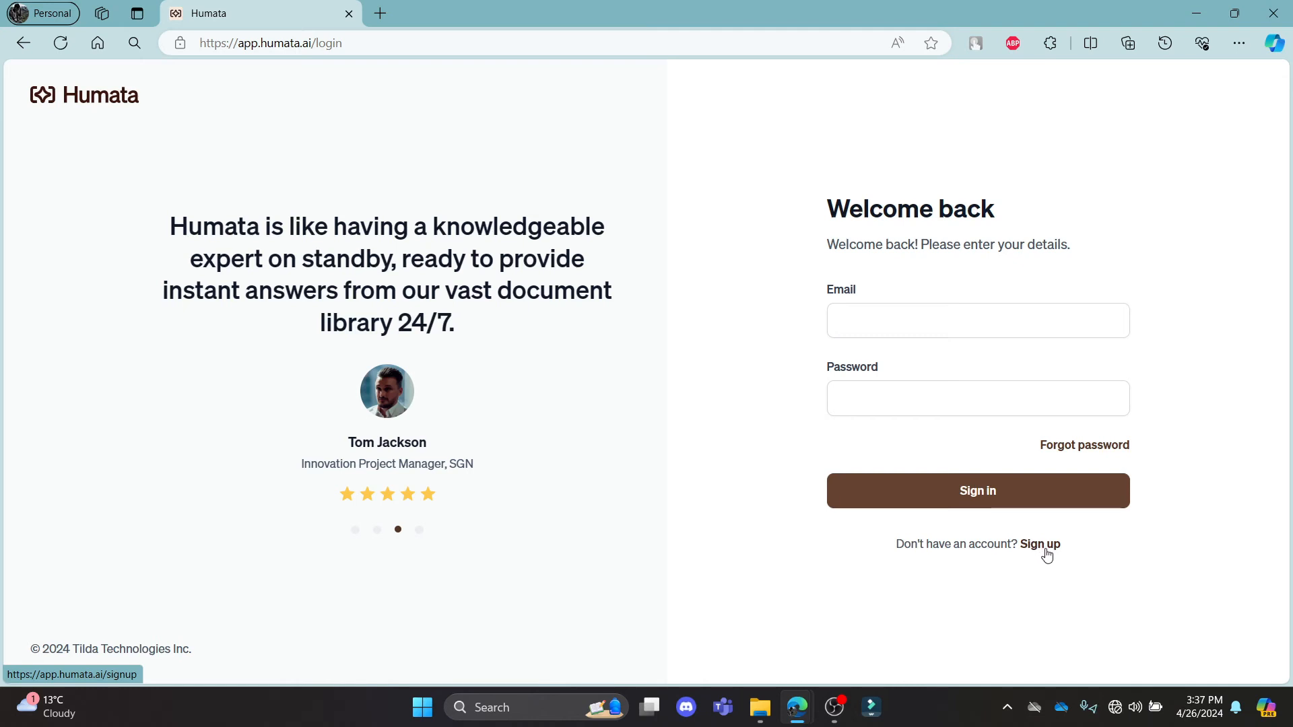